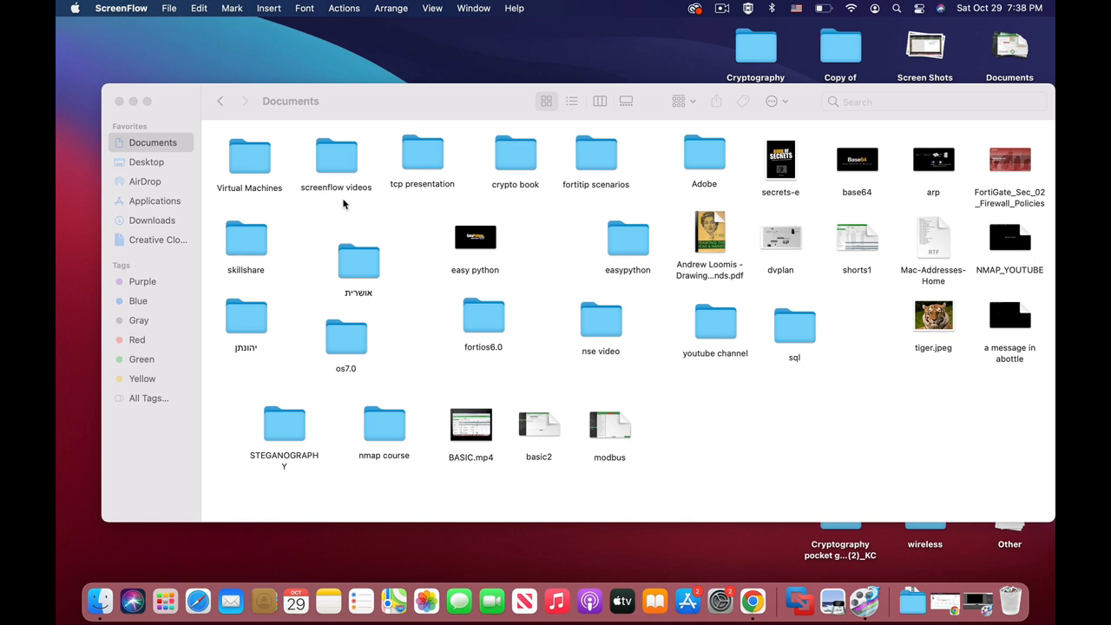
pyautogui.moveTo(443, 333)
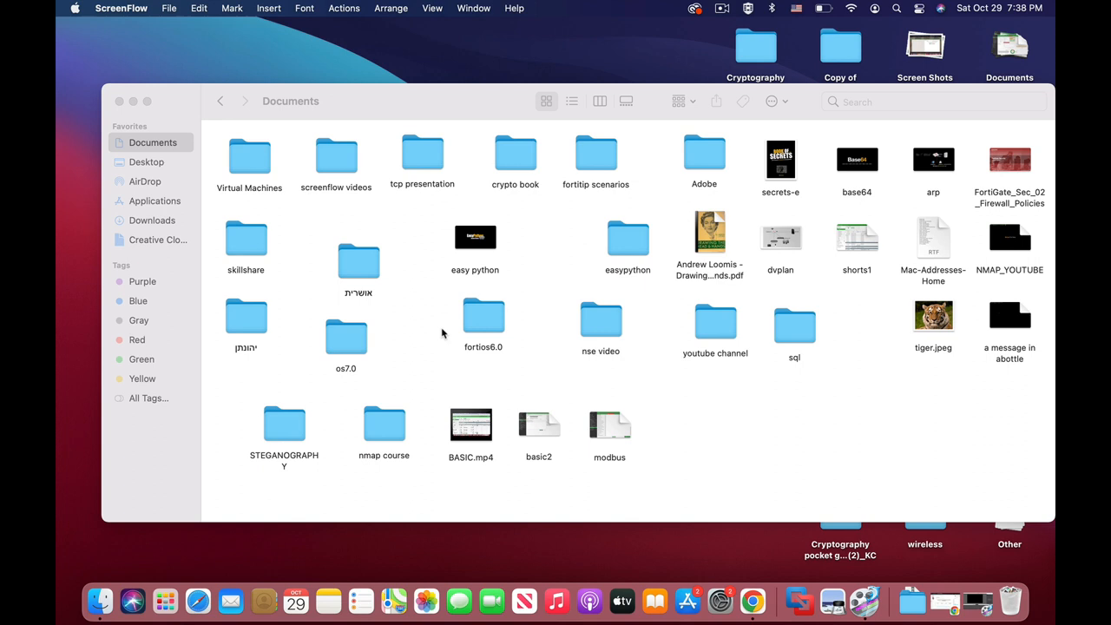
pyautogui.moveTo(632, 386)
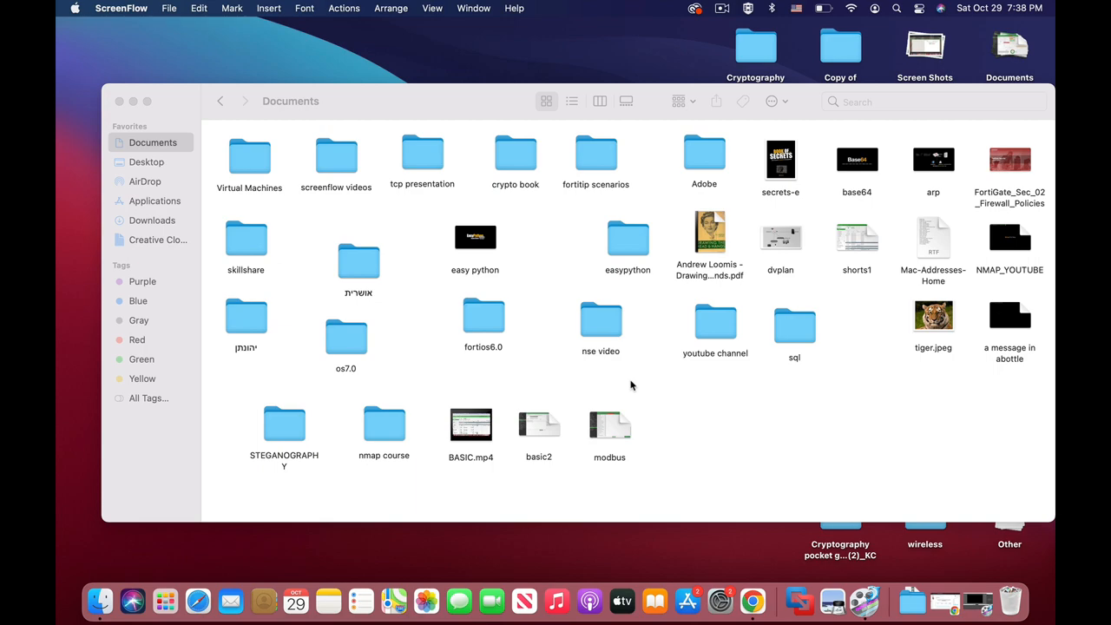
pyautogui.moveTo(692, 433)
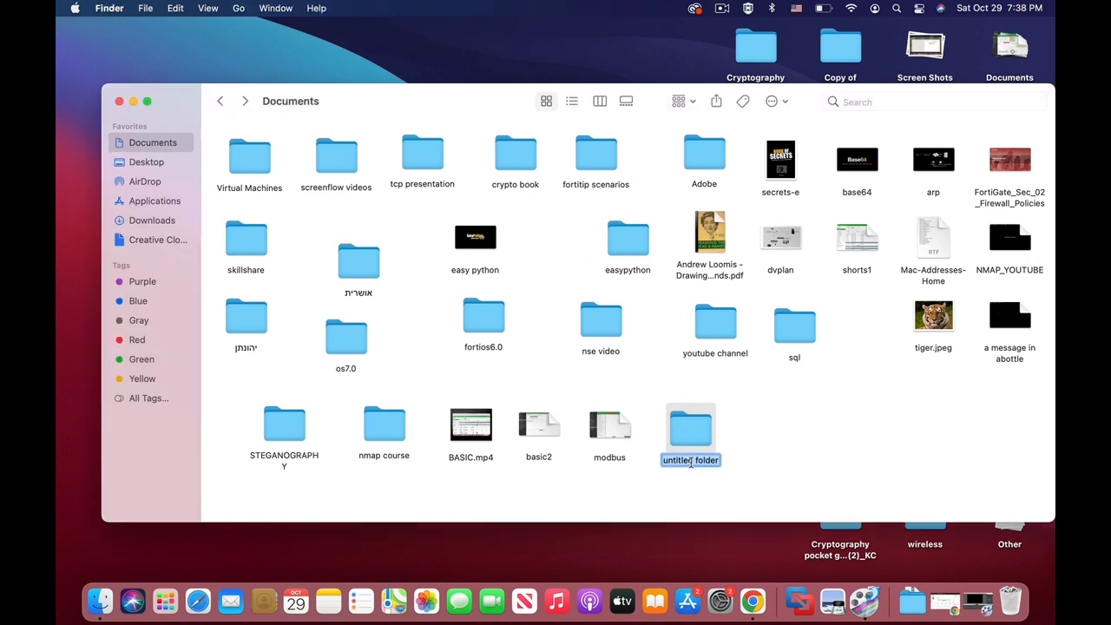
# - Name the new Documents folder 'secret stuff' and open it
pyautogui.write('secret stuff')
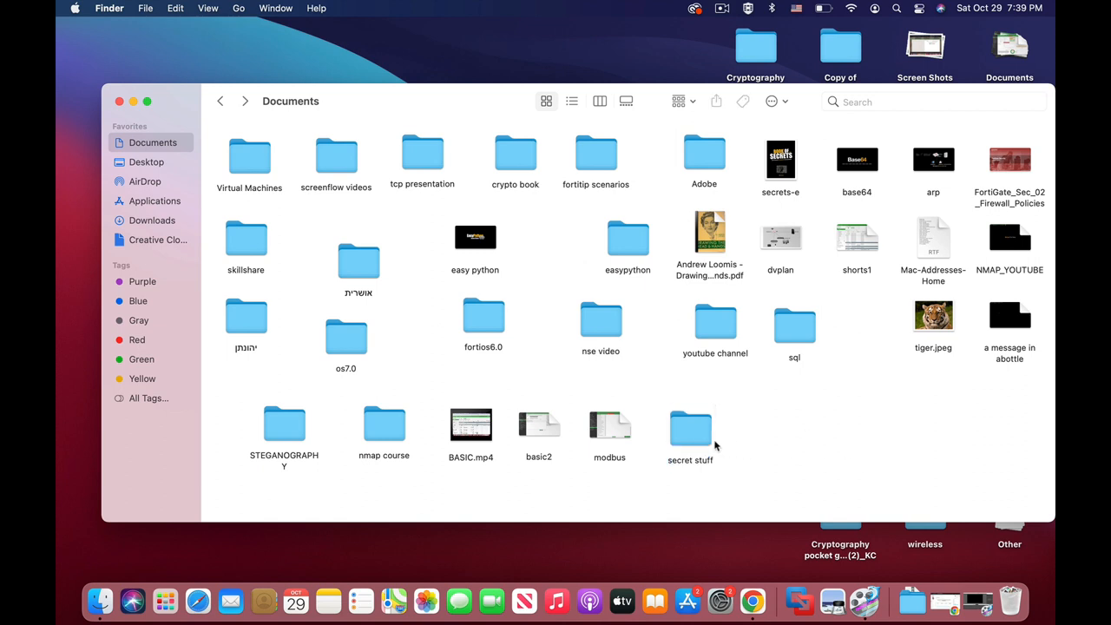
pyautogui.doubleClick(690, 426)
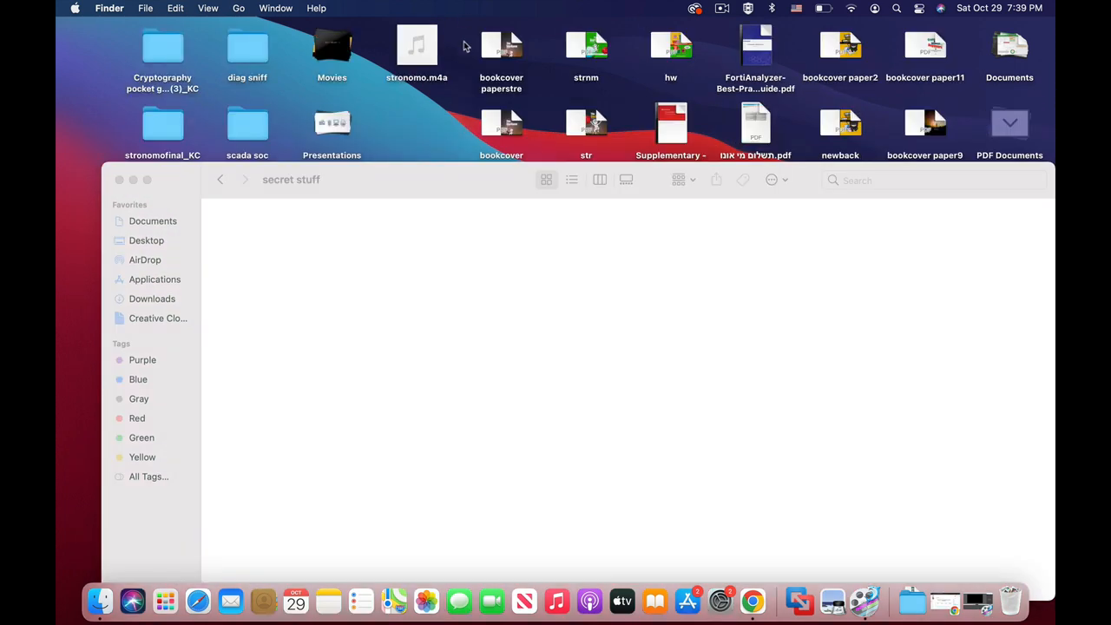
pyautogui.moveTo(417, 45)
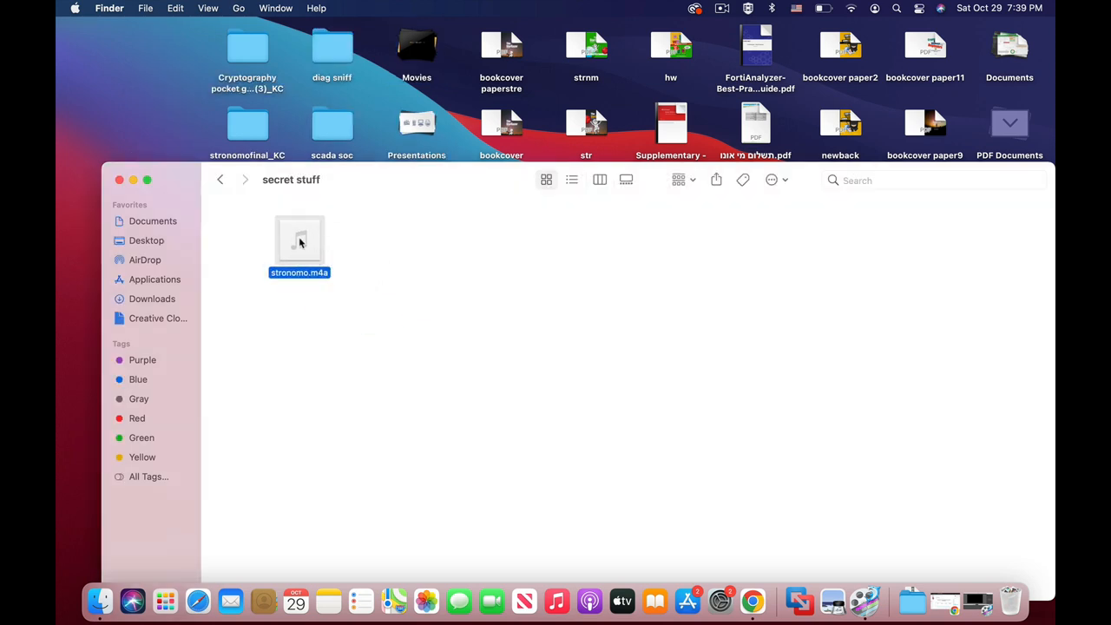
# - Return to the Documents folder after moving stronomo.m4a into 'secret stuff'
pyautogui.click(221, 180)
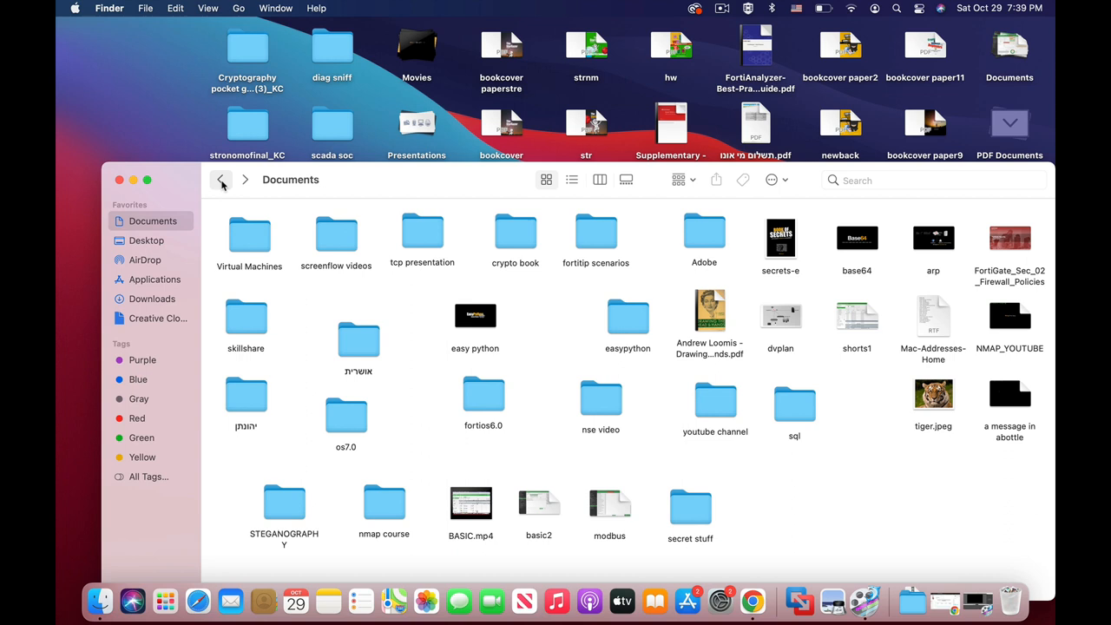
pyautogui.moveTo(702, 521)
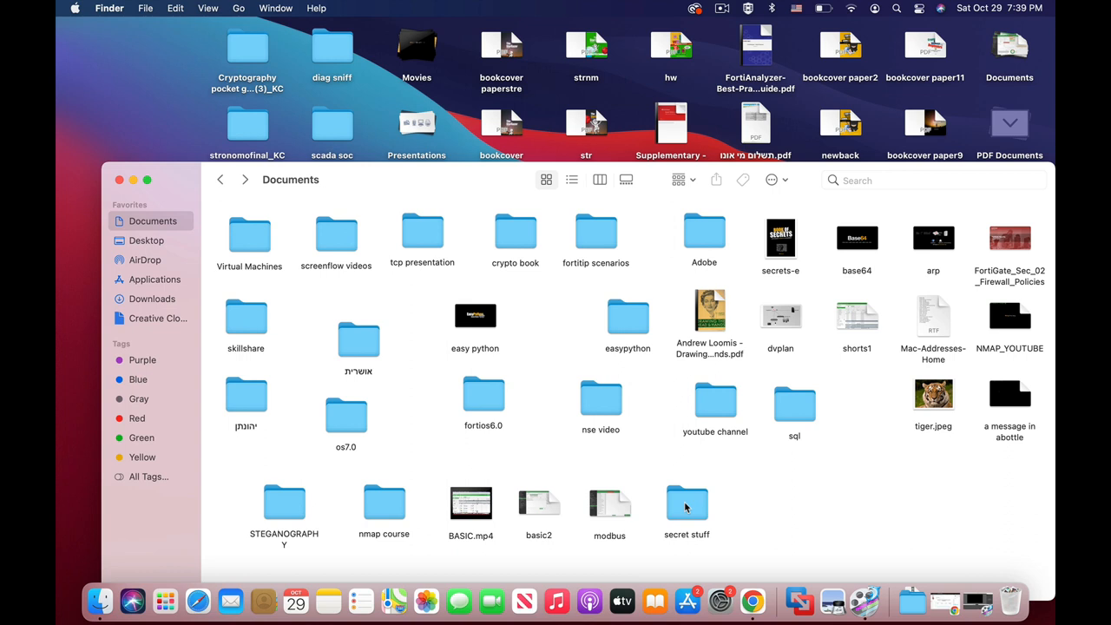
# - Launch Disk Utility through Spotlight
pyautogui.write('screenFlow')
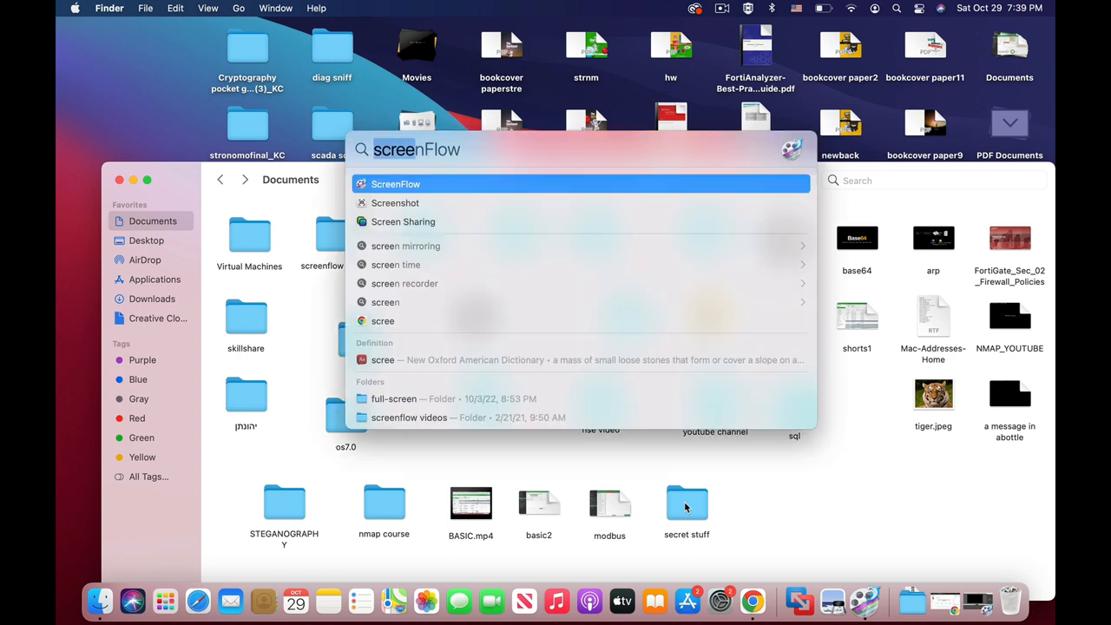
pyautogui.write('disk Utility')
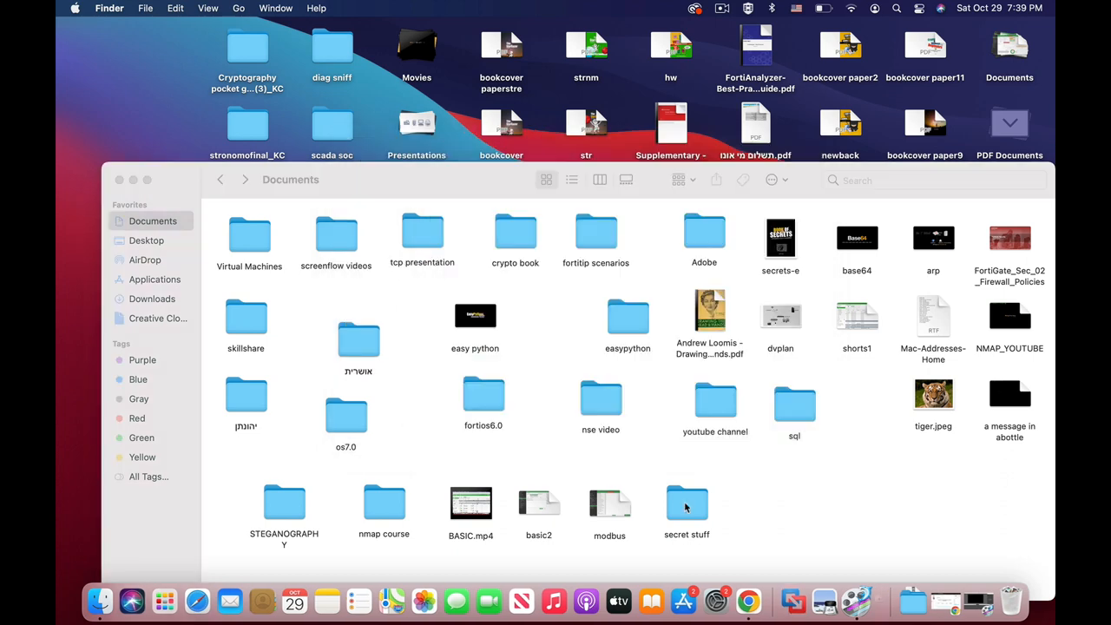
pyautogui.click(866, 601)
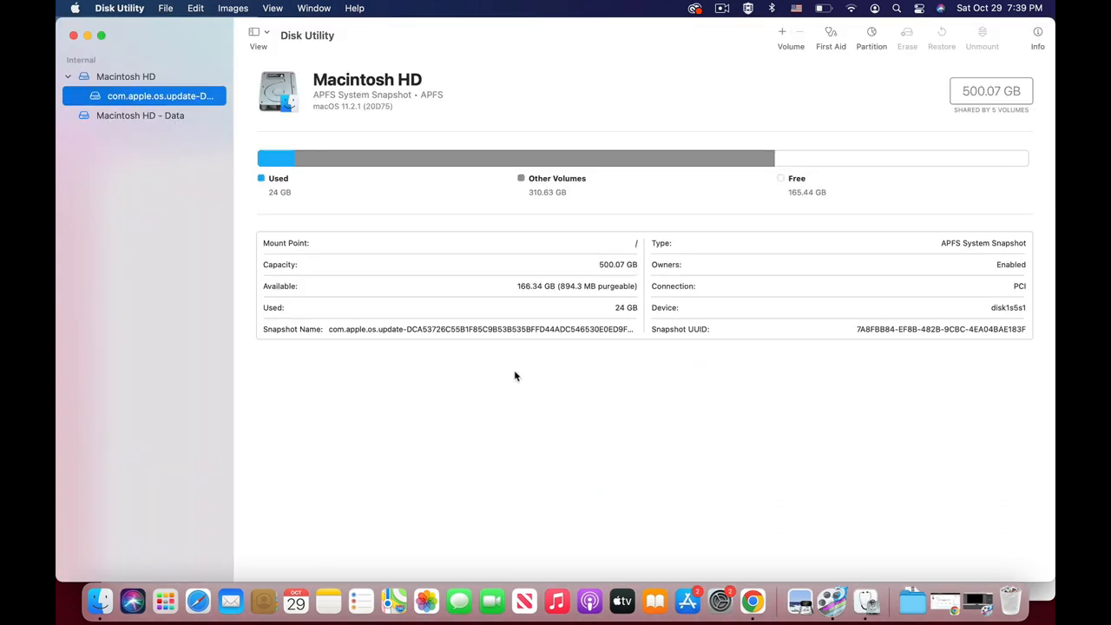
# - Start File > New Image > Image from Folder using 'secret stuff'
pyautogui.click(165, 7)
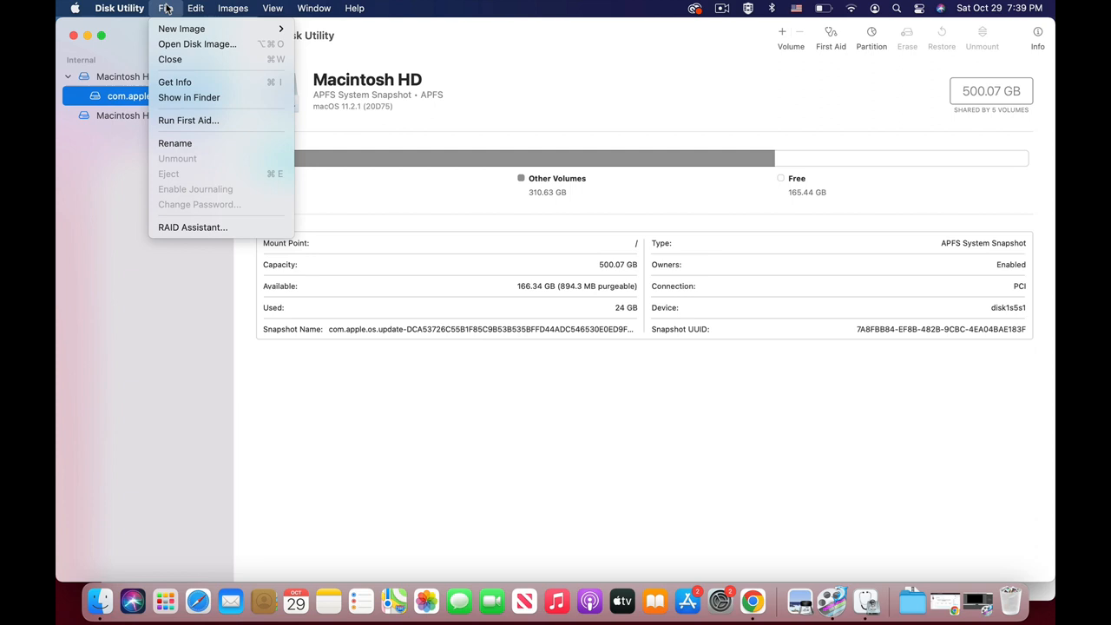
pyautogui.moveTo(182, 29)
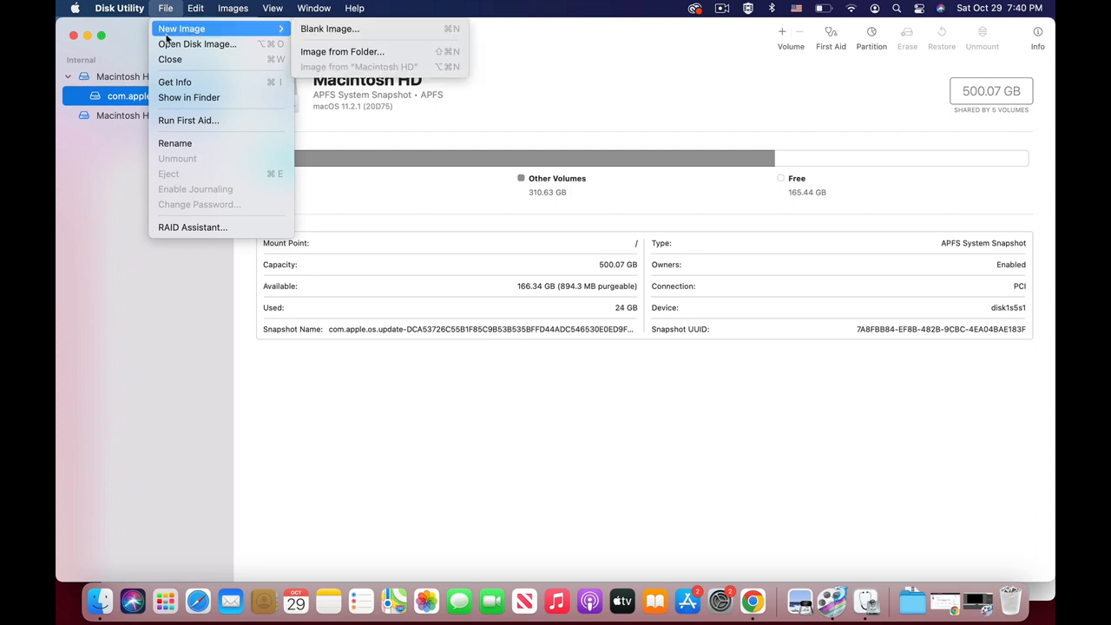
pyautogui.moveTo(342, 52)
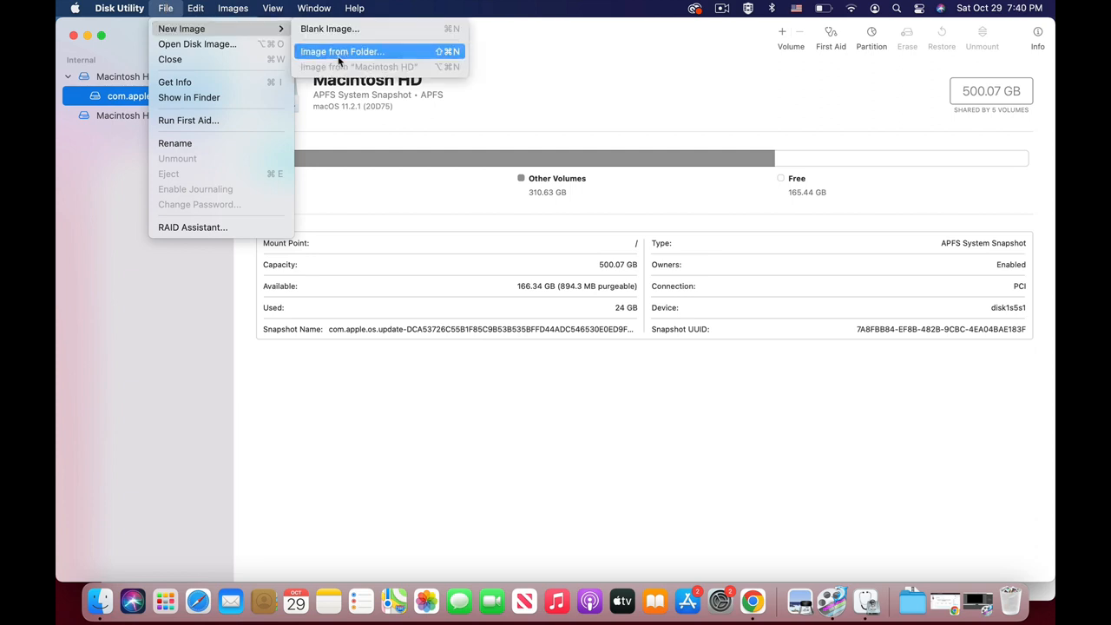
pyautogui.click(341, 51)
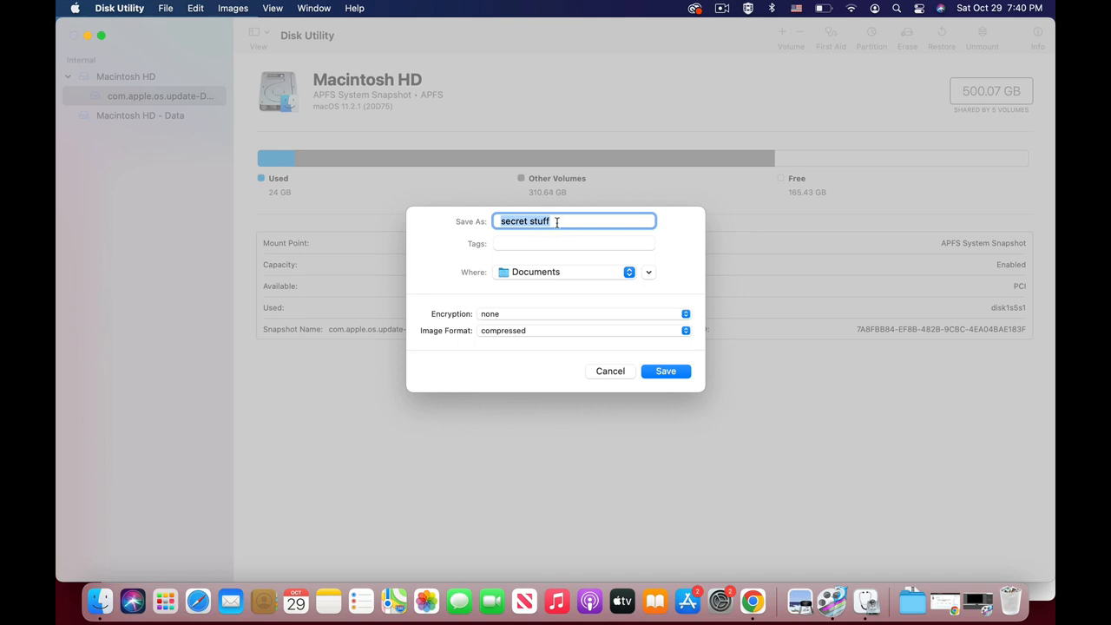
# - Tag the image Blue and choose 128-bit AES encryption
pyautogui.click(573, 243)
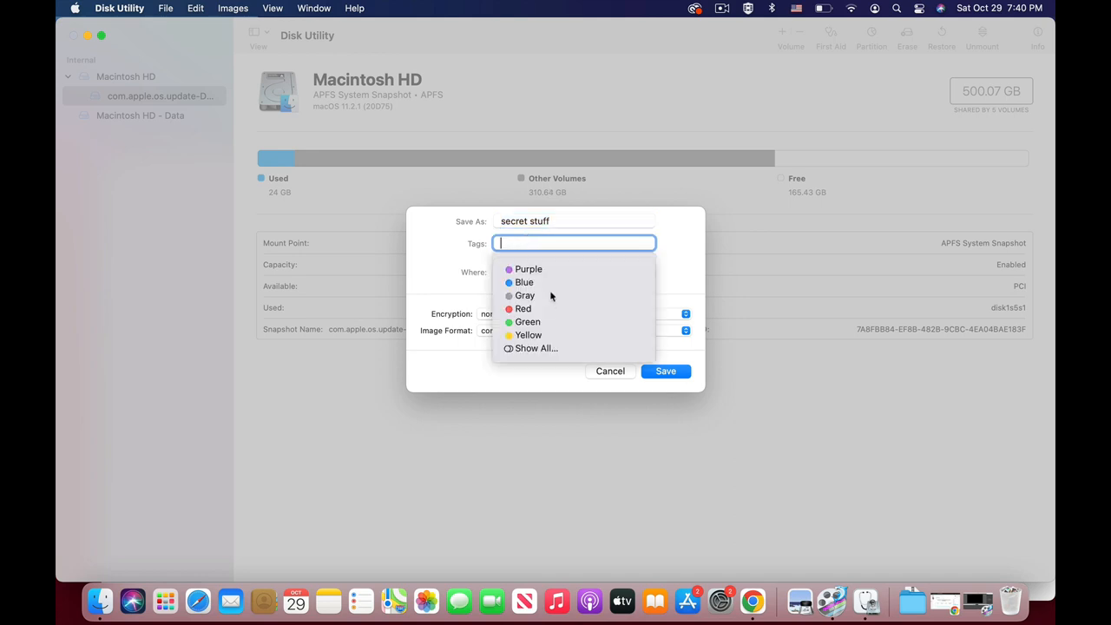
pyautogui.click(525, 282)
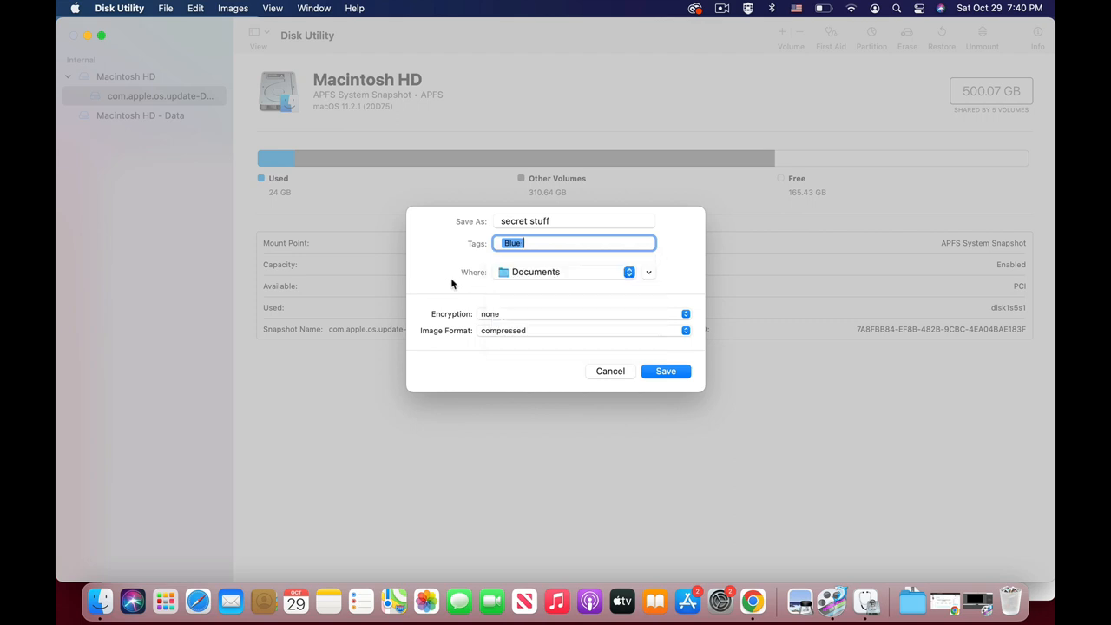
pyautogui.click(582, 314)
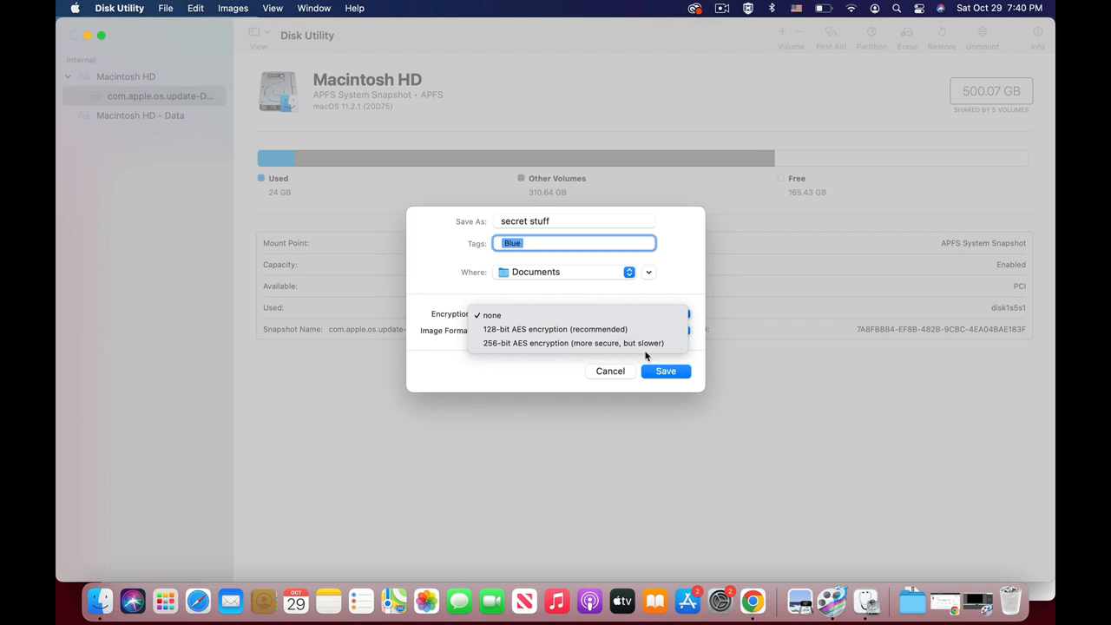
pyautogui.click(555, 329)
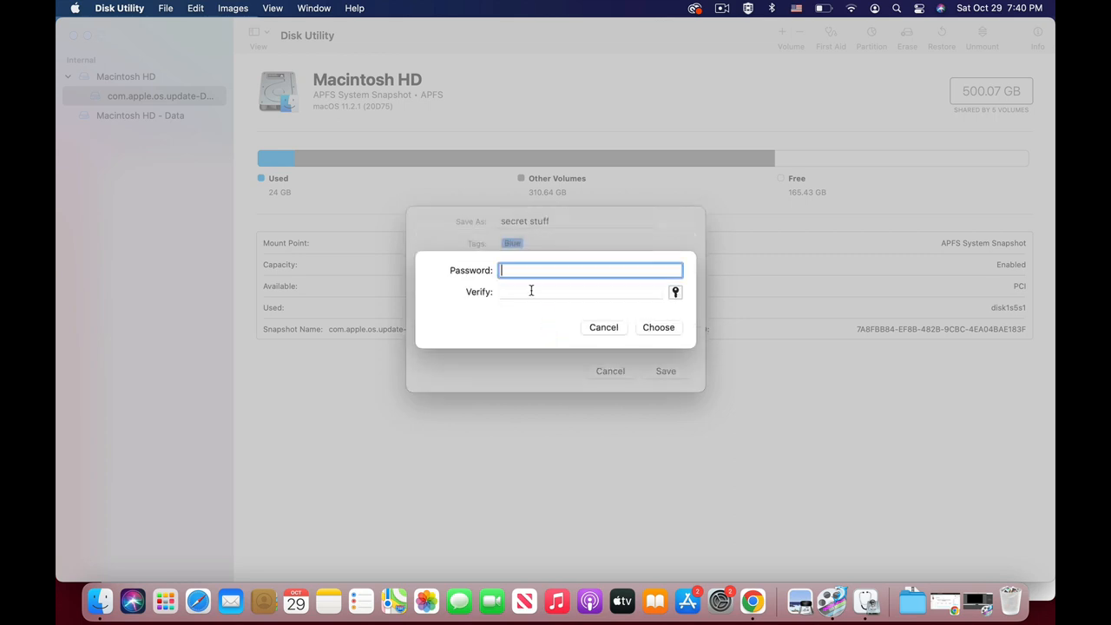
# - Enter and verify the encryption password, then confirm it with Choose
pyautogui.write('•')
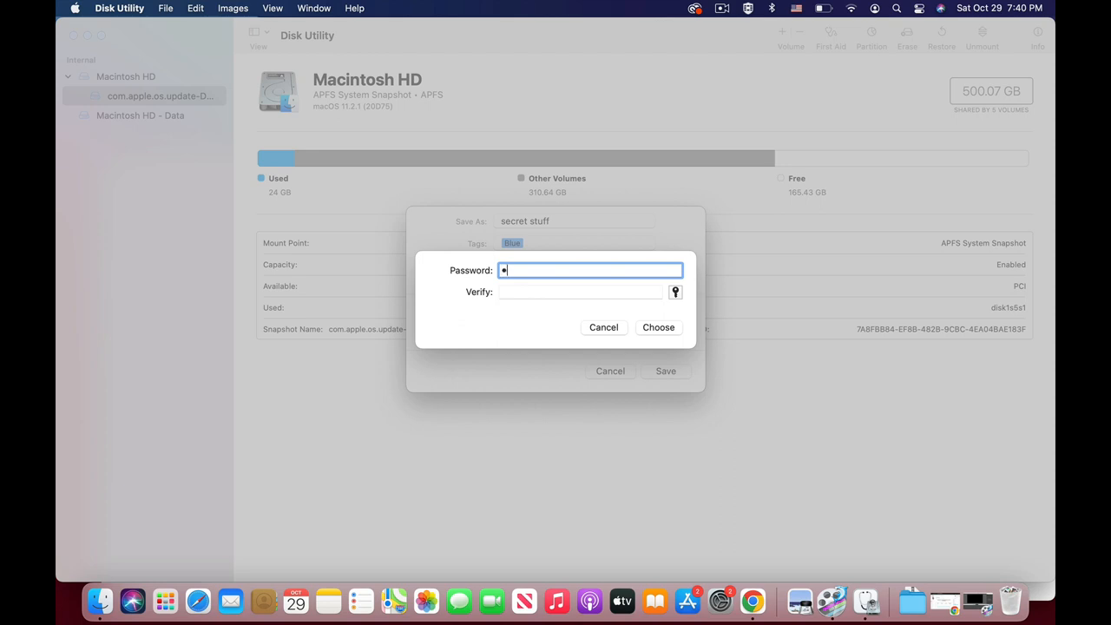
pyautogui.write('assword')
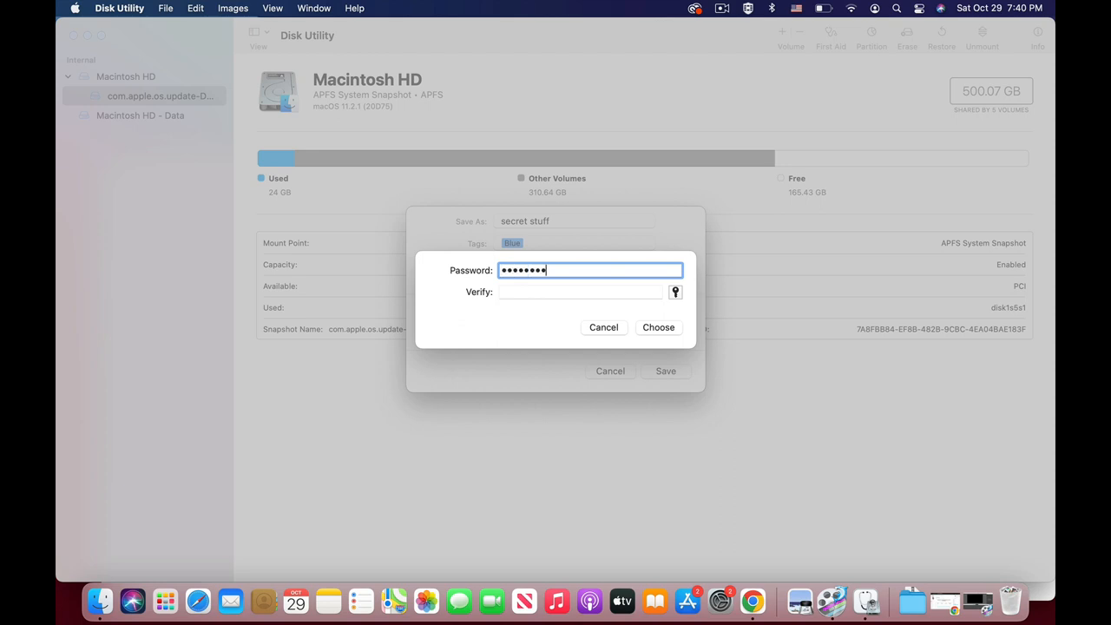
pyautogui.click(580, 292)
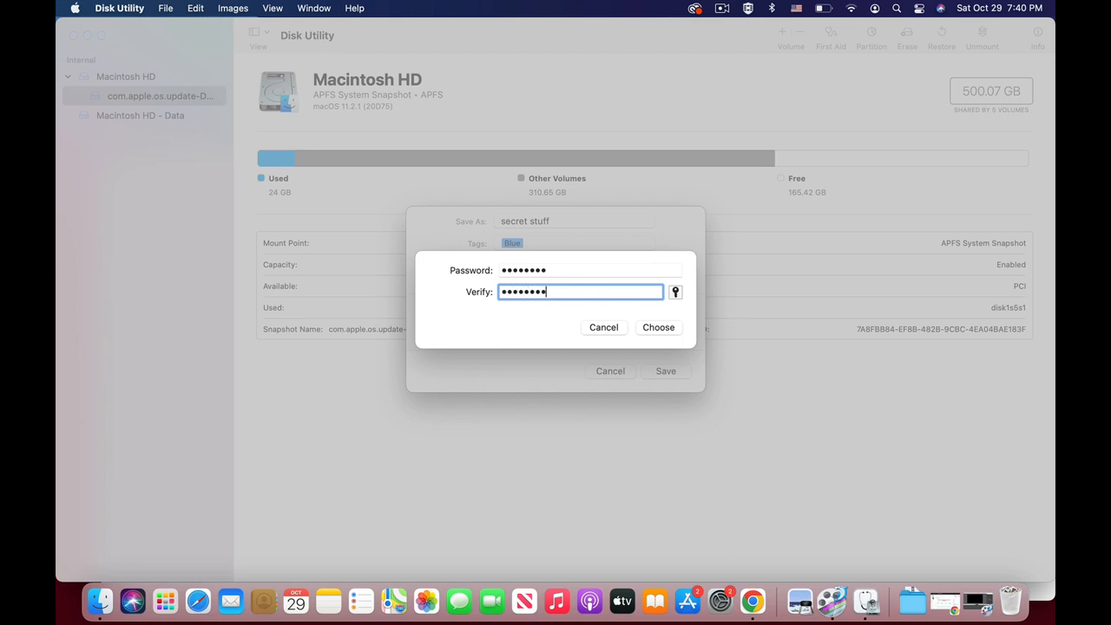
pyautogui.click(658, 328)
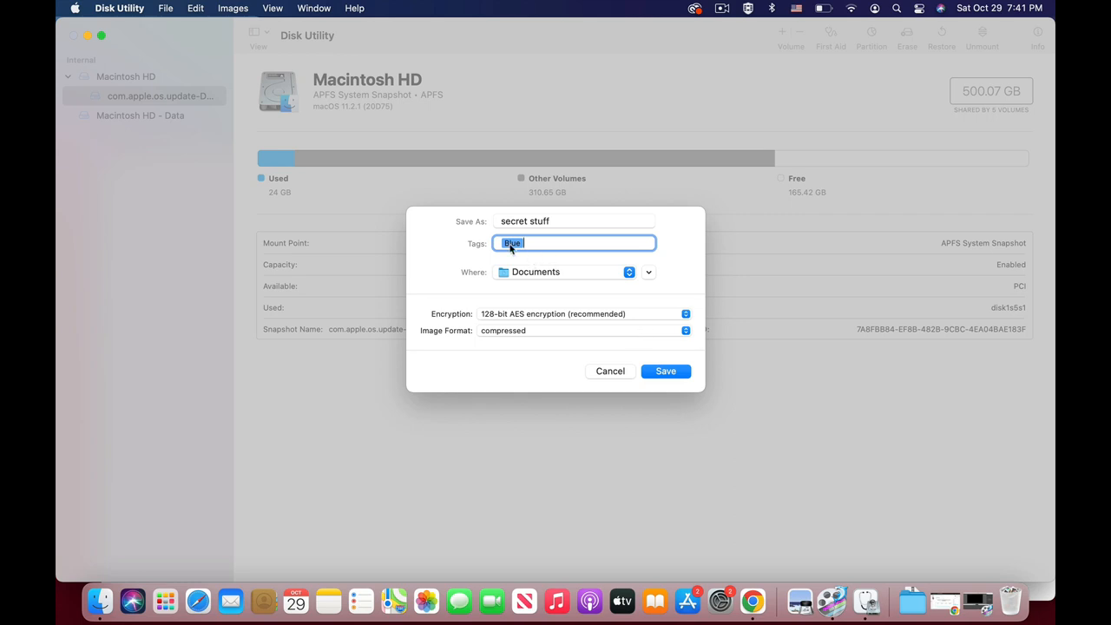
# - Save the encrypted 'secret stuff.dmg' to Documents and dismiss the completion notice
pyautogui.click(666, 370)
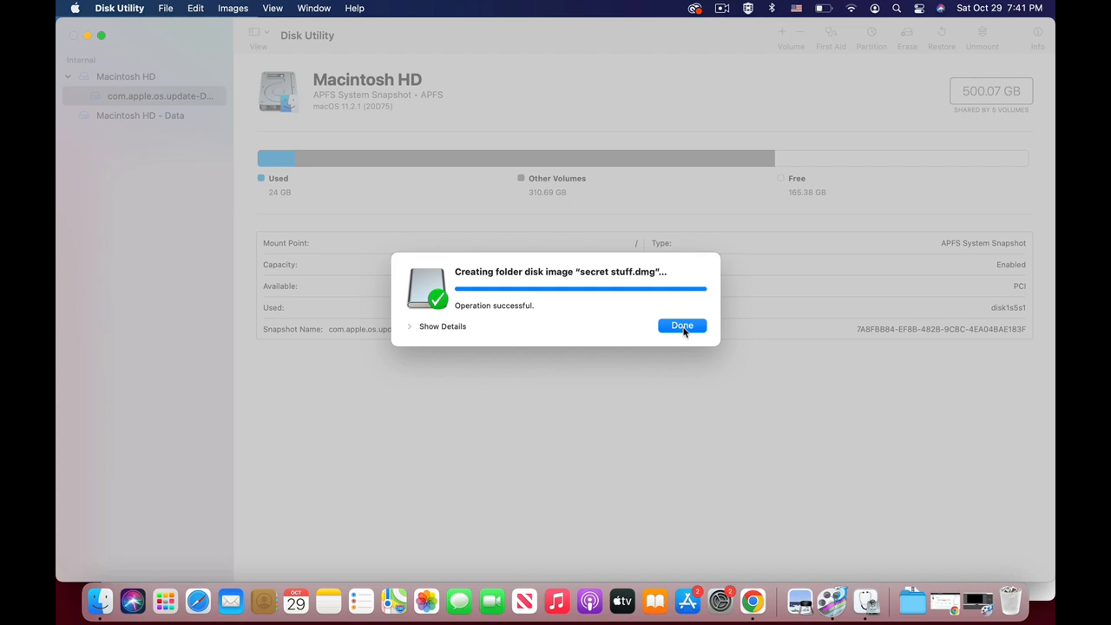
pyautogui.click(683, 326)
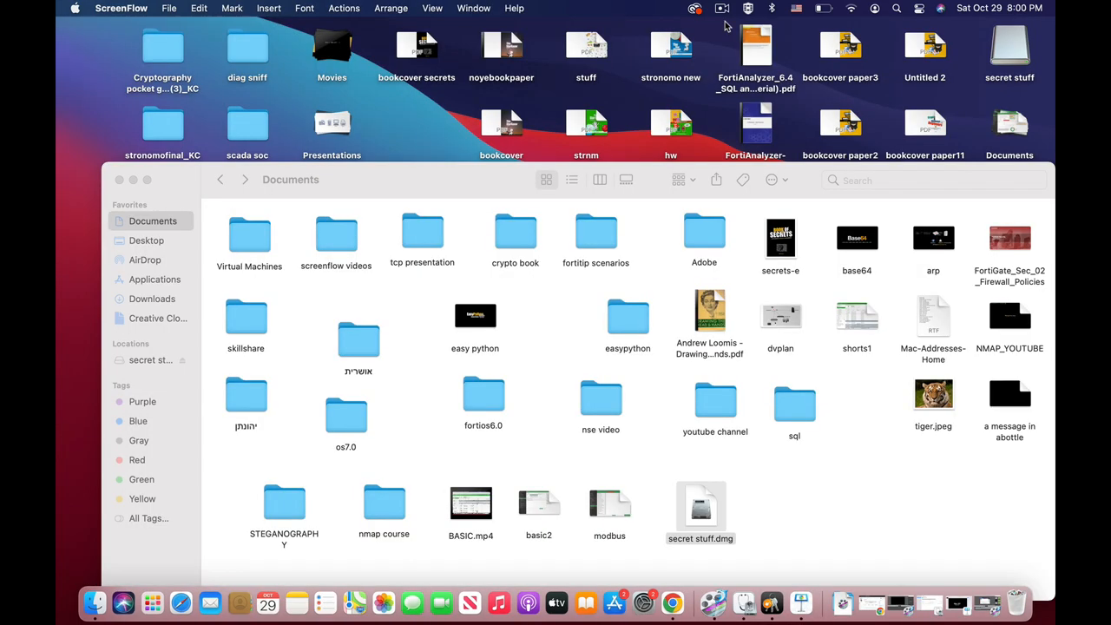
pyautogui.moveTo(762, 360)
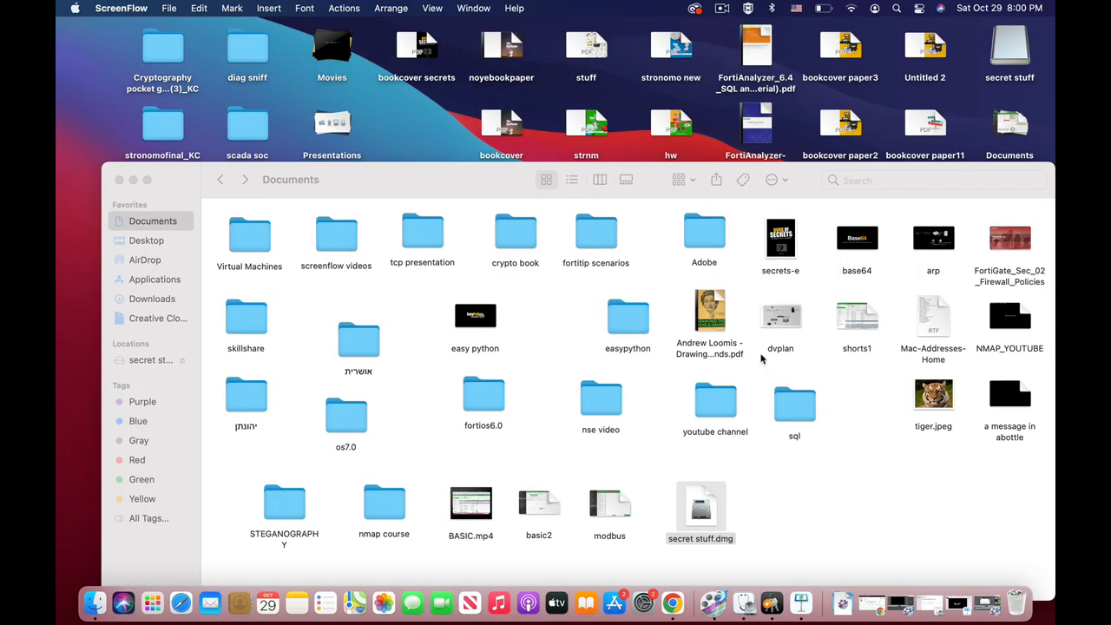
pyautogui.moveTo(745, 500)
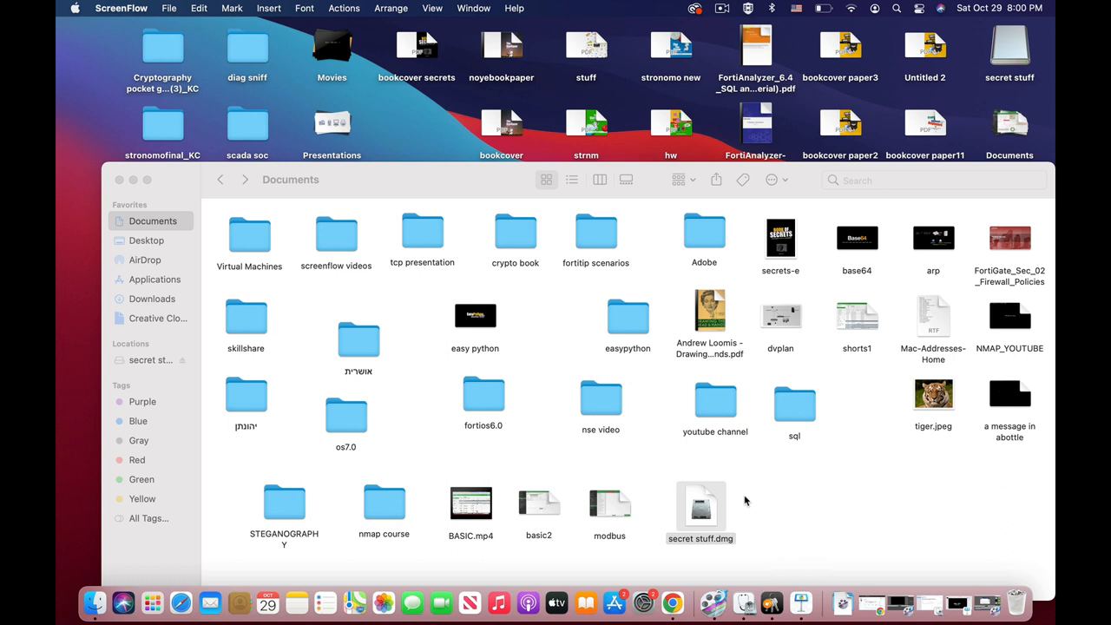
# - Mount 'secret stuff.dmg' from Documents to reveal stronomo.m4a inside
pyautogui.click(701, 512)
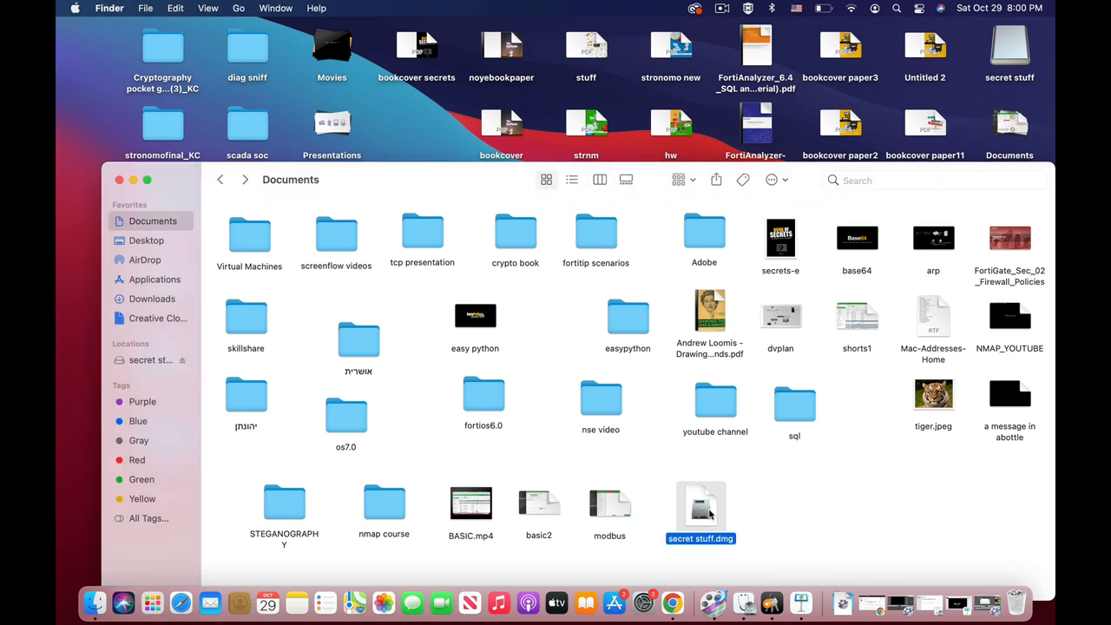
pyautogui.doubleClick(701, 510)
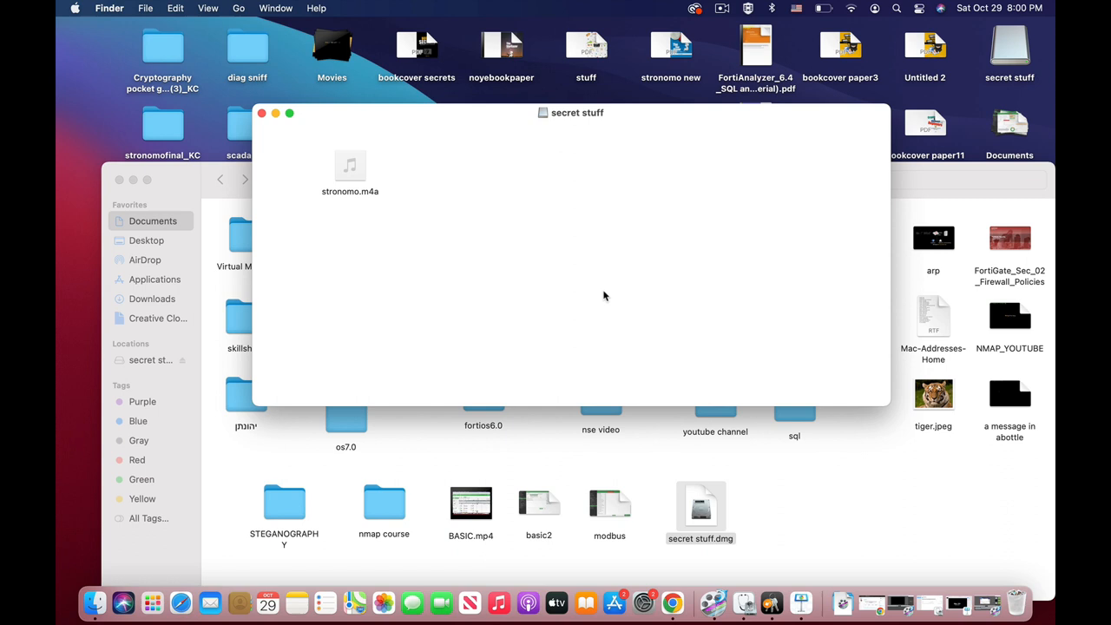
pyautogui.moveTo(590, 295)
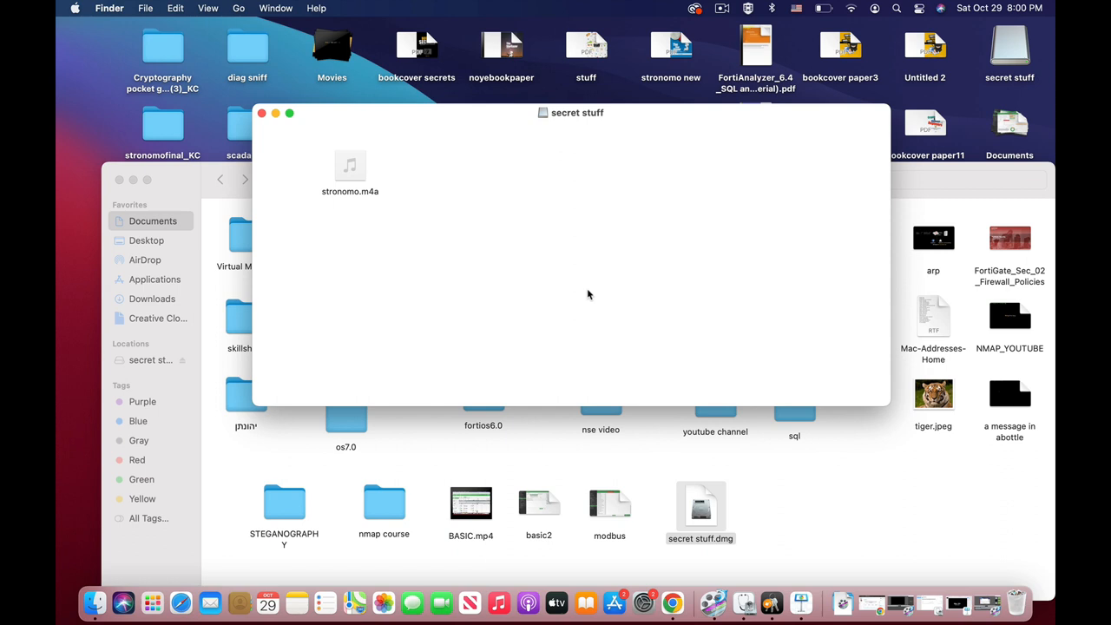
pyautogui.moveTo(444, 168)
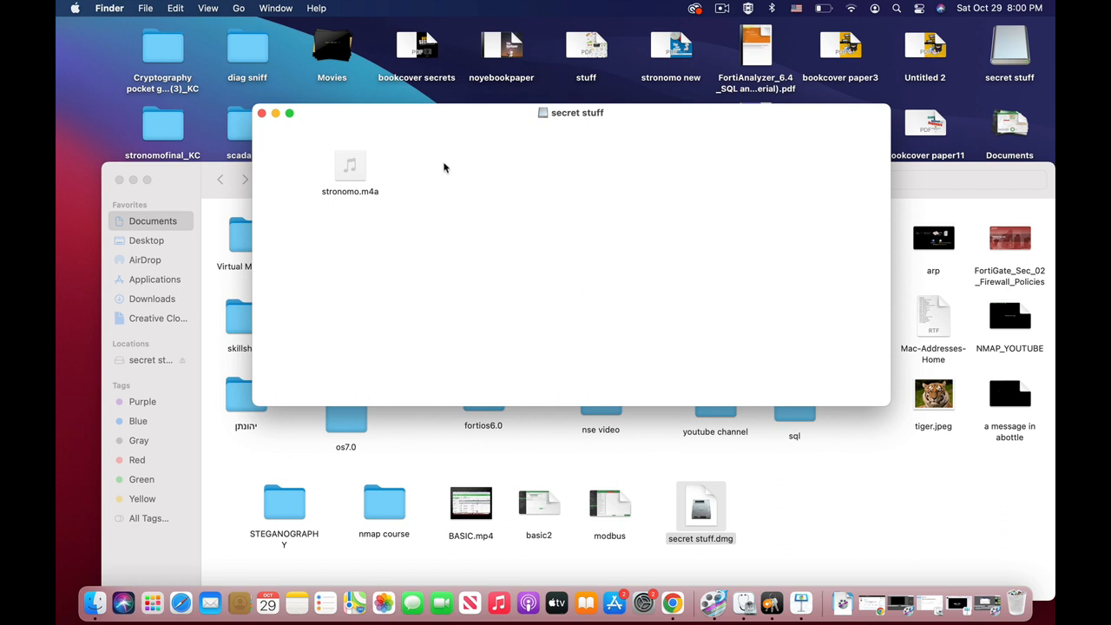